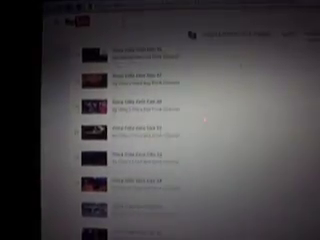
pyautogui.scroll(-3)
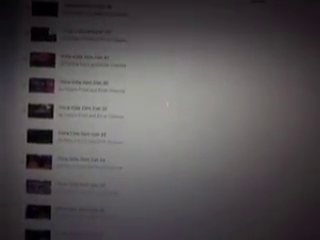
pyautogui.scroll(-3)
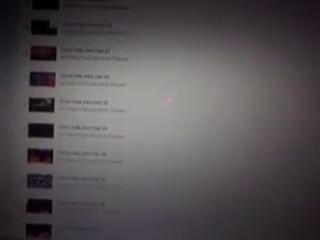
pyautogui.scroll(-3)
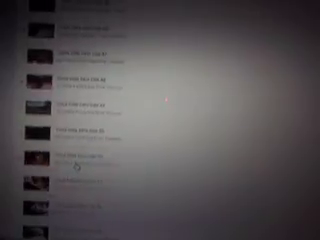
pyautogui.scroll(-3)
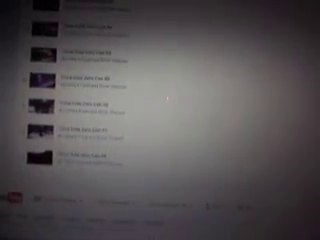